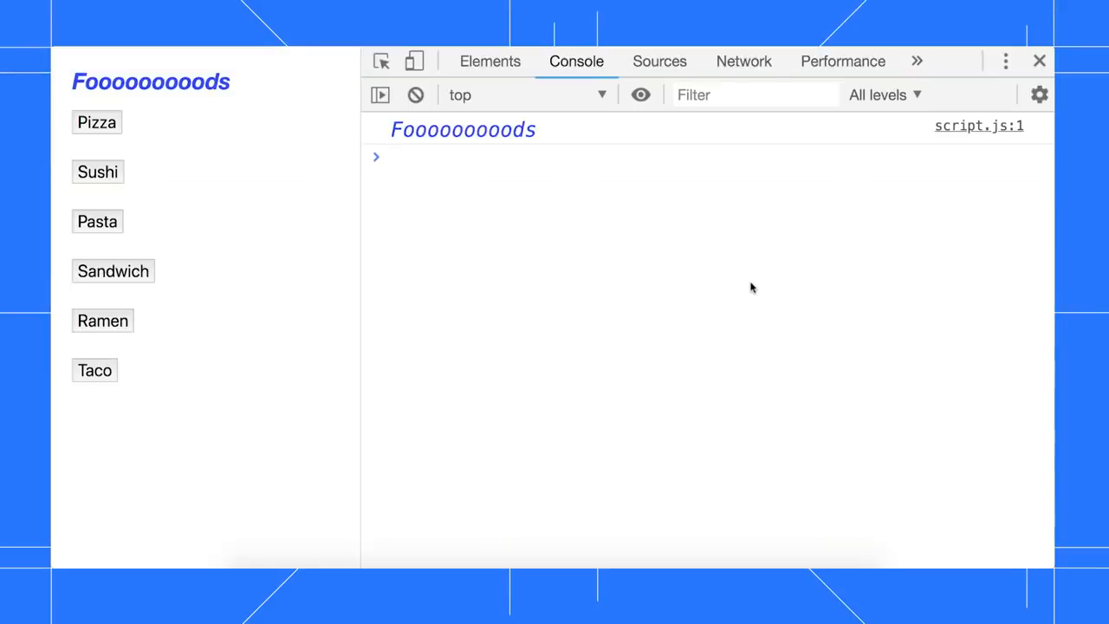
pyautogui.moveTo(641, 94)
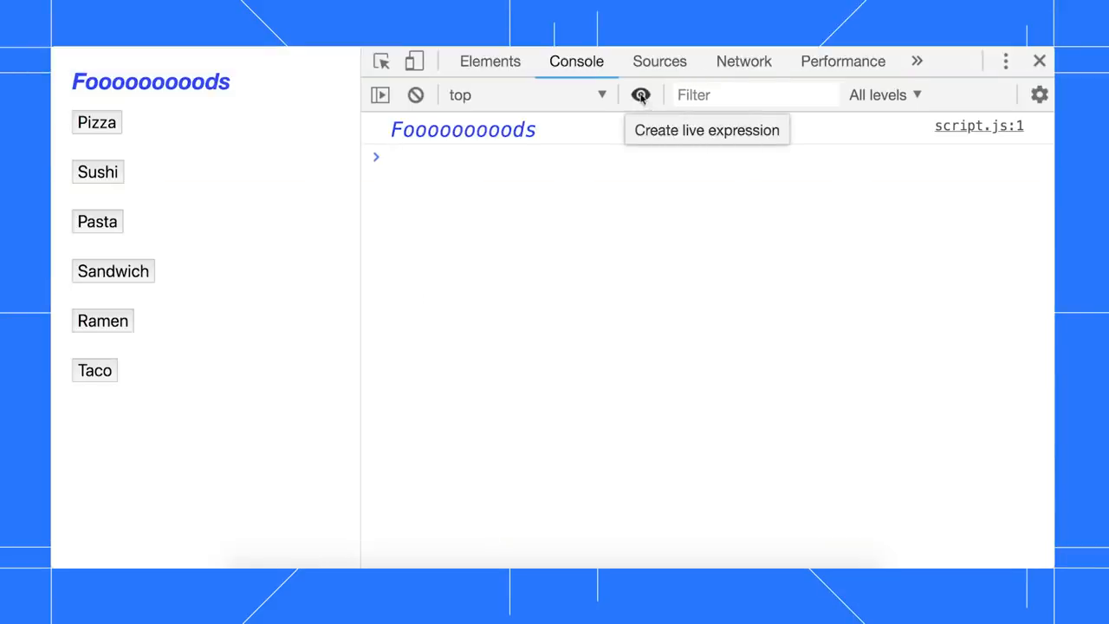
# Watch document.activeElement as a live expression and focus the Pizza button so it reports button#pizza.
pyautogui.click(641, 94)
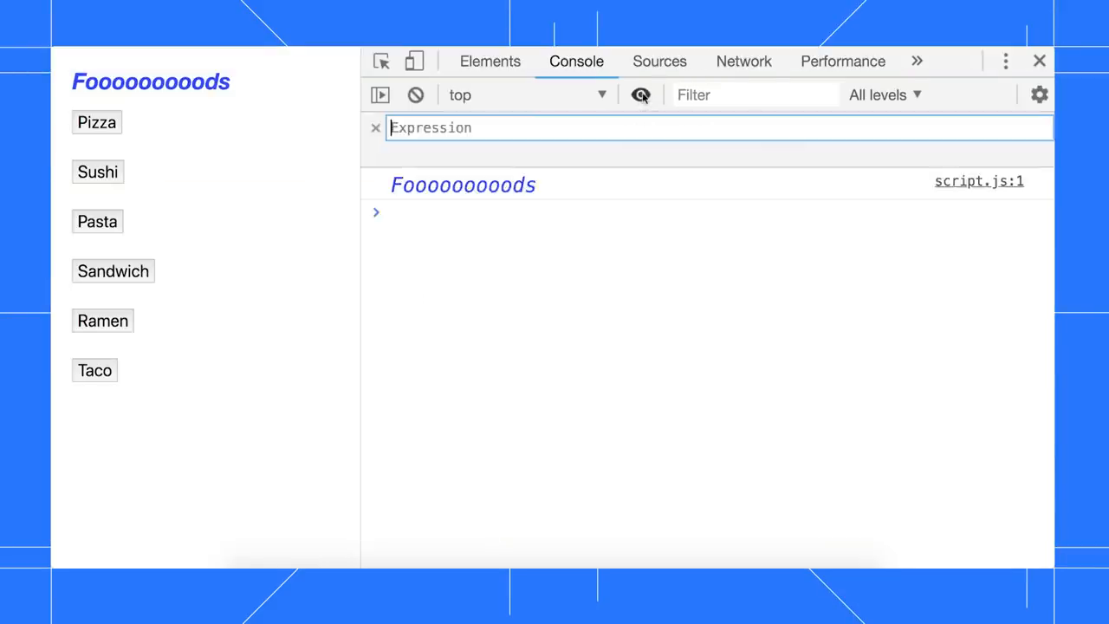
pyautogui.write('document')
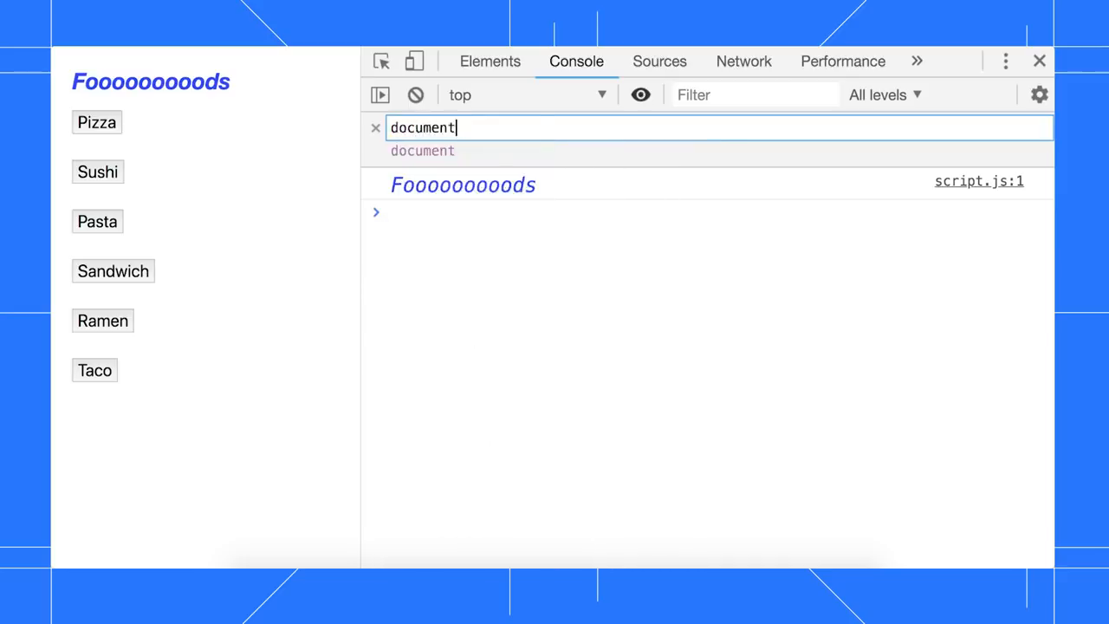
pyautogui.write('.activeElement')
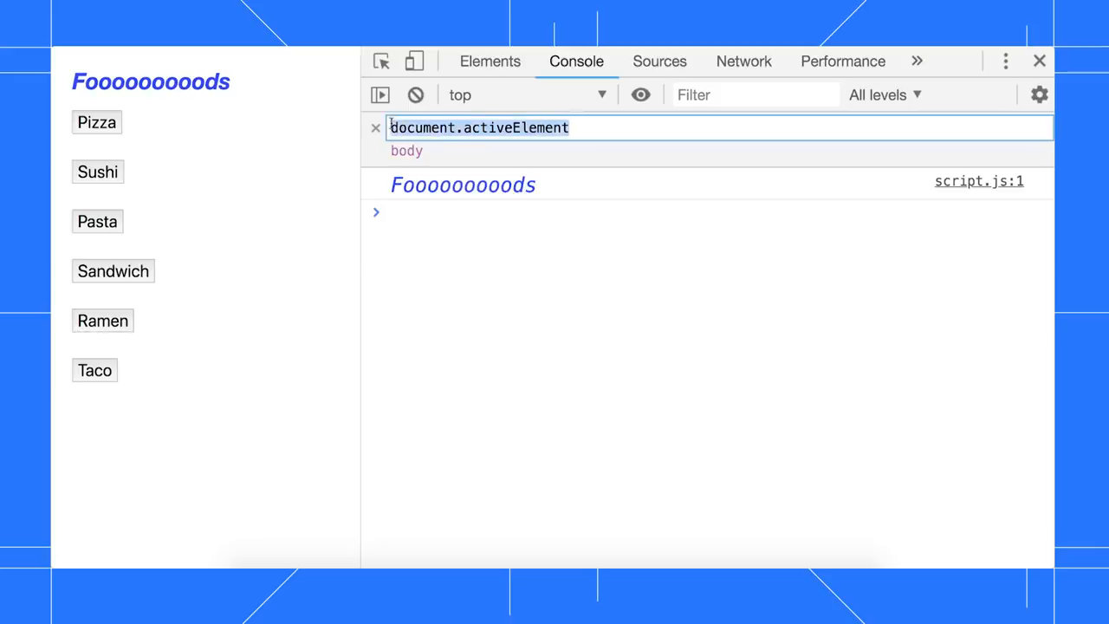
pyautogui.click(97, 121)
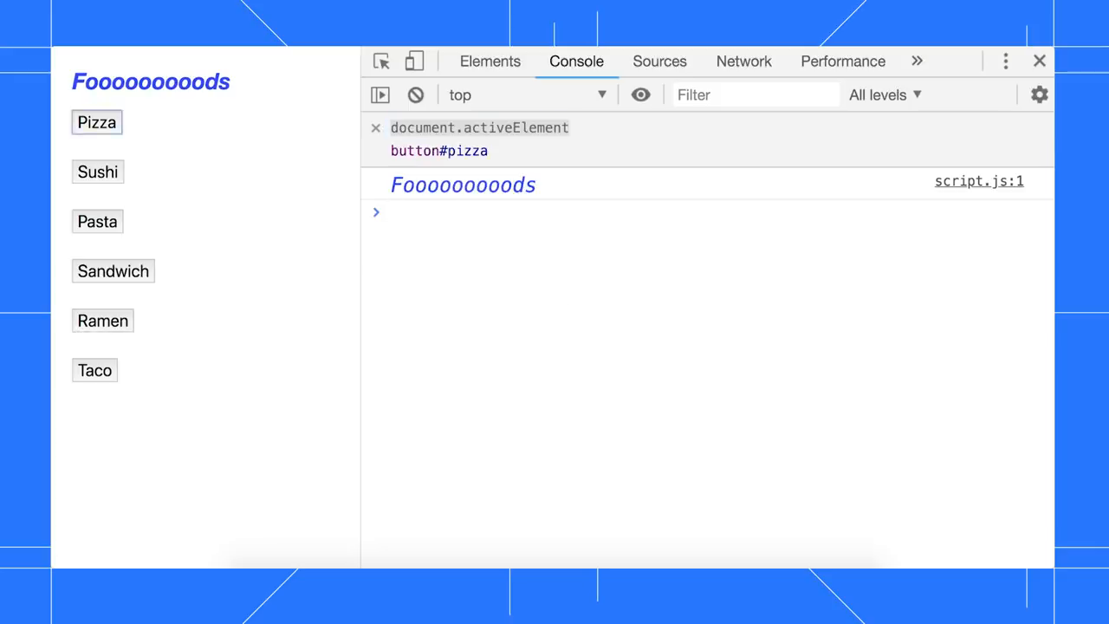